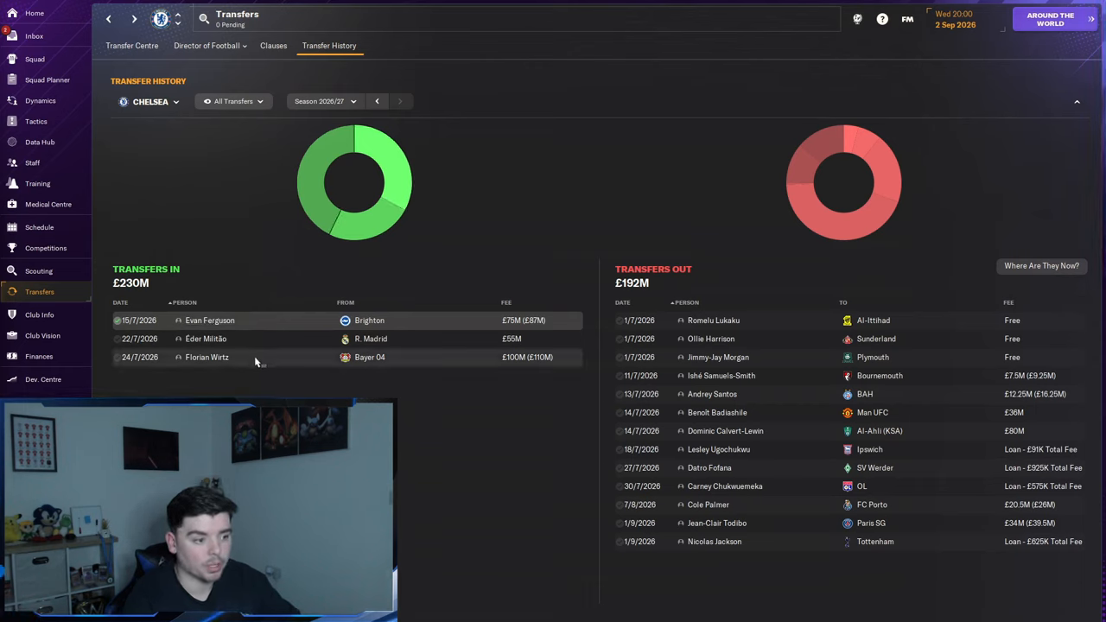
pyautogui.moveTo(206, 339)
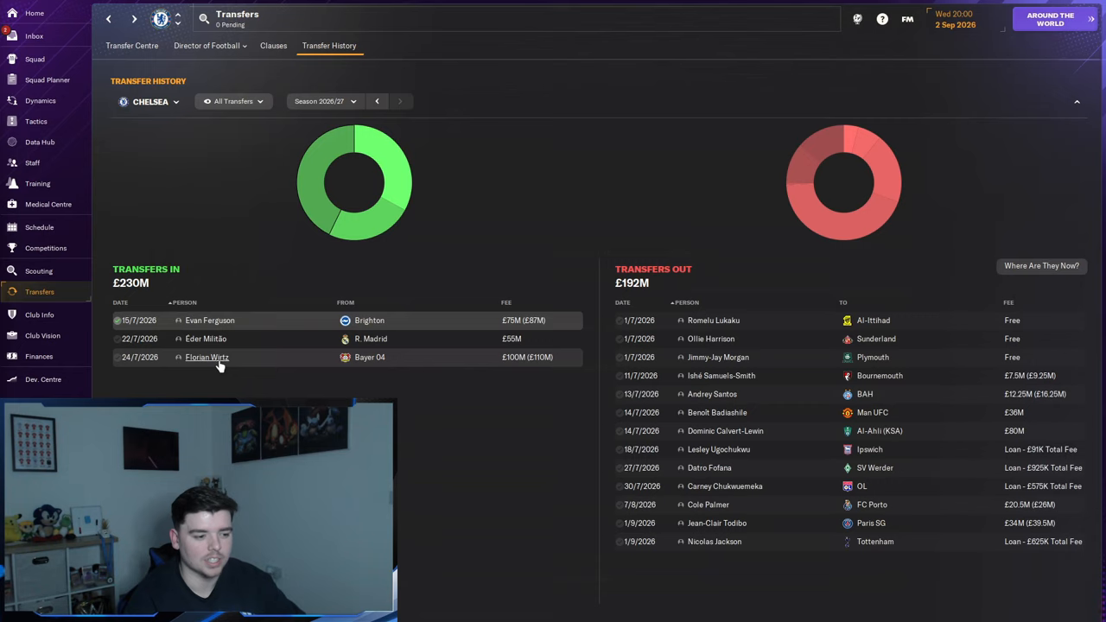
pyautogui.moveTo(270, 368)
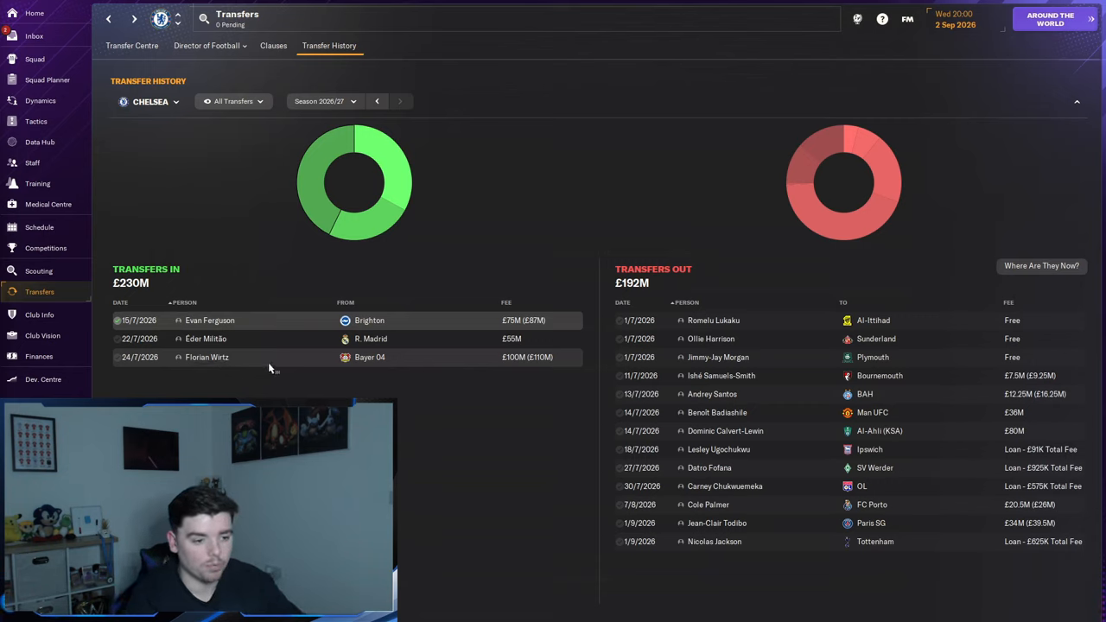
pyautogui.moveTo(527, 356)
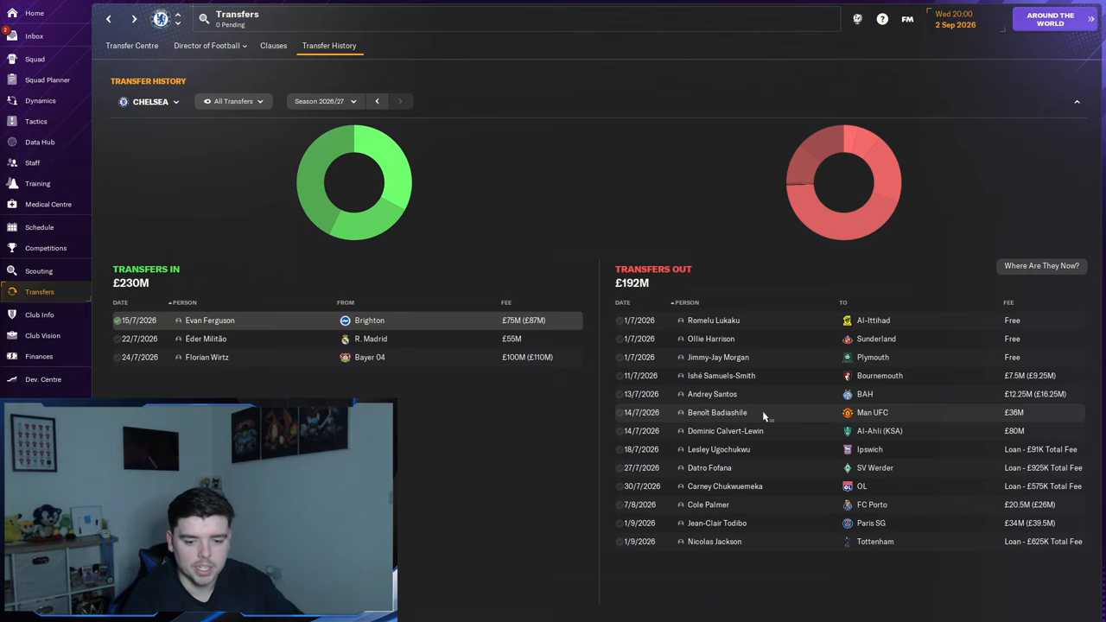
pyautogui.moveTo(840, 417)
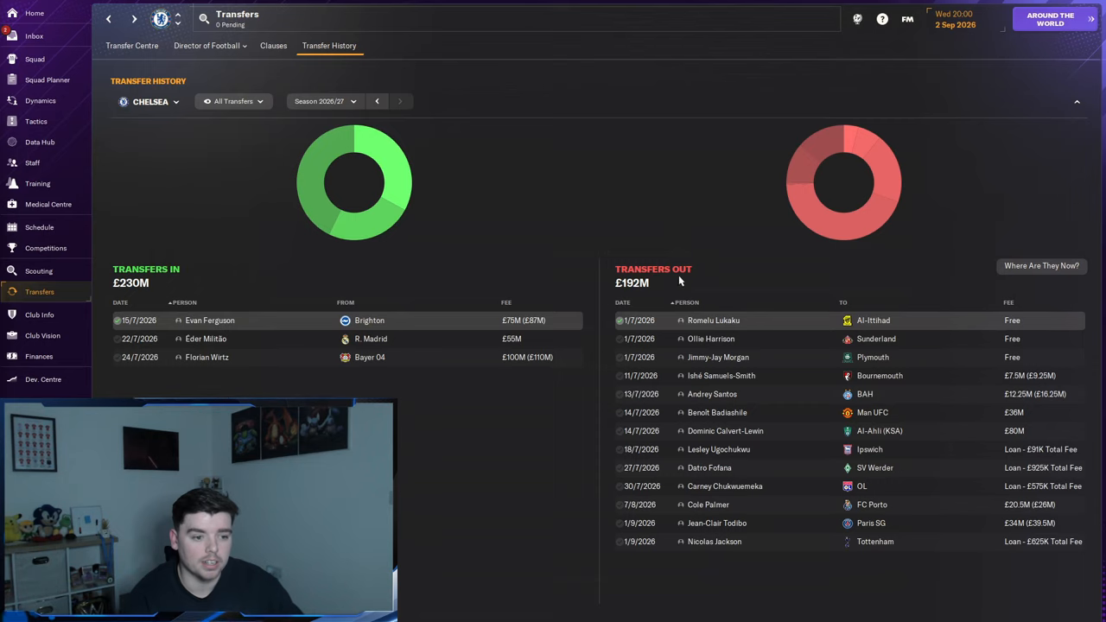
pyautogui.moveTo(534, 301)
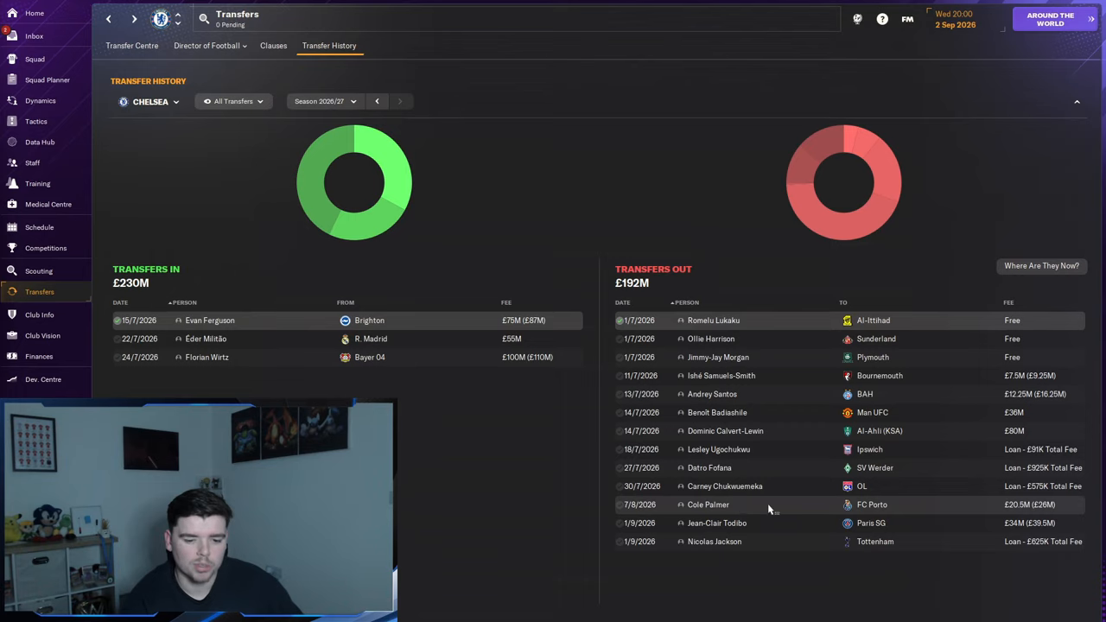
pyautogui.moveTo(743, 512)
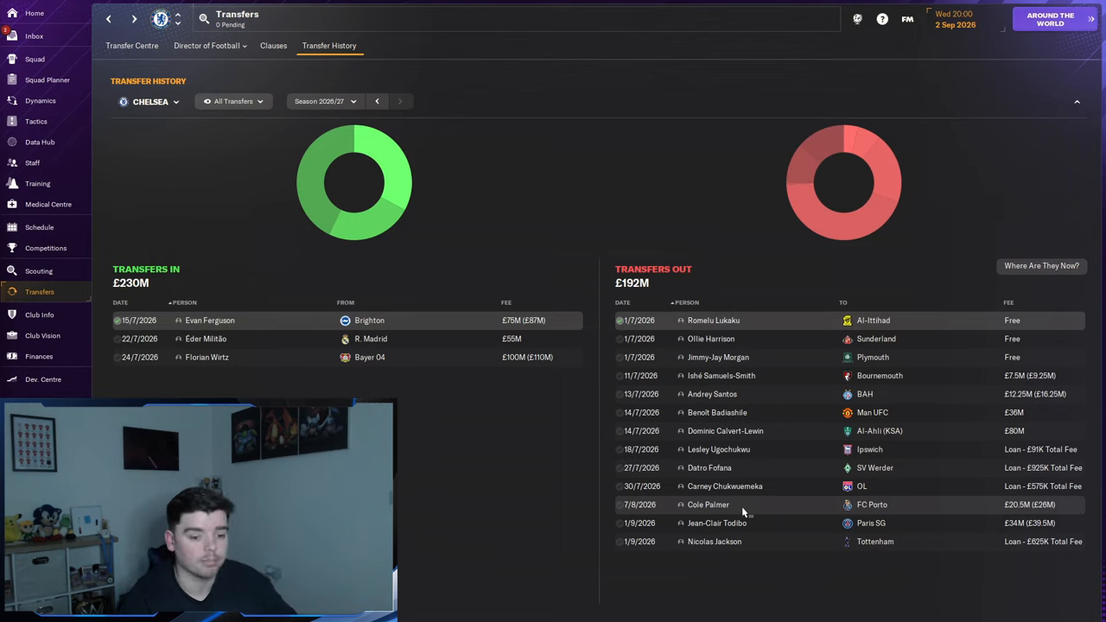
pyautogui.moveTo(826, 522)
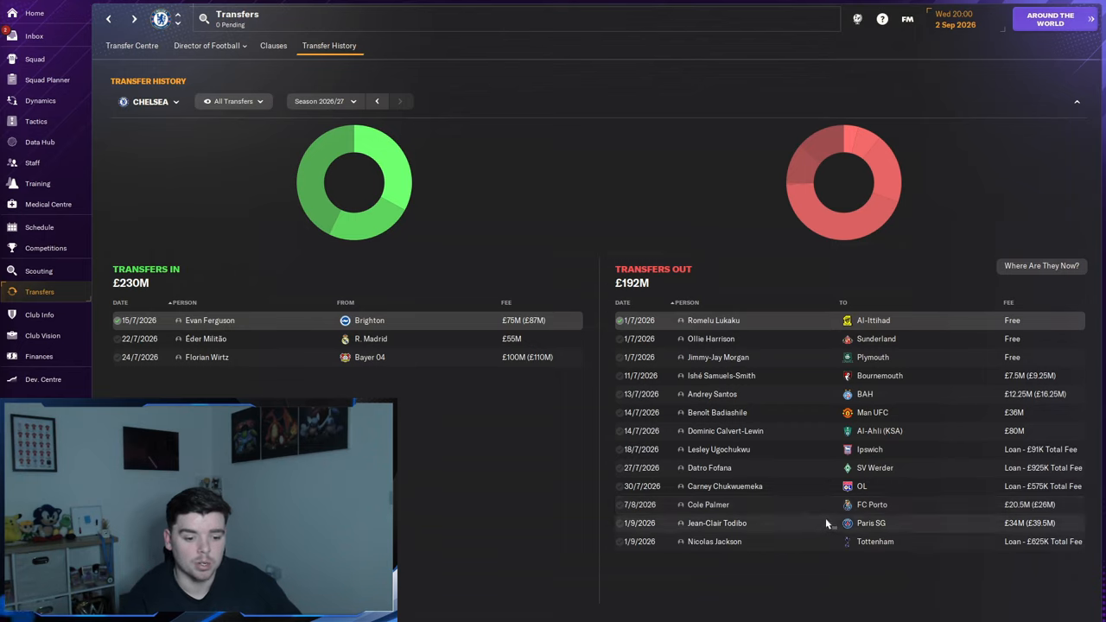
pyautogui.moveTo(741, 535)
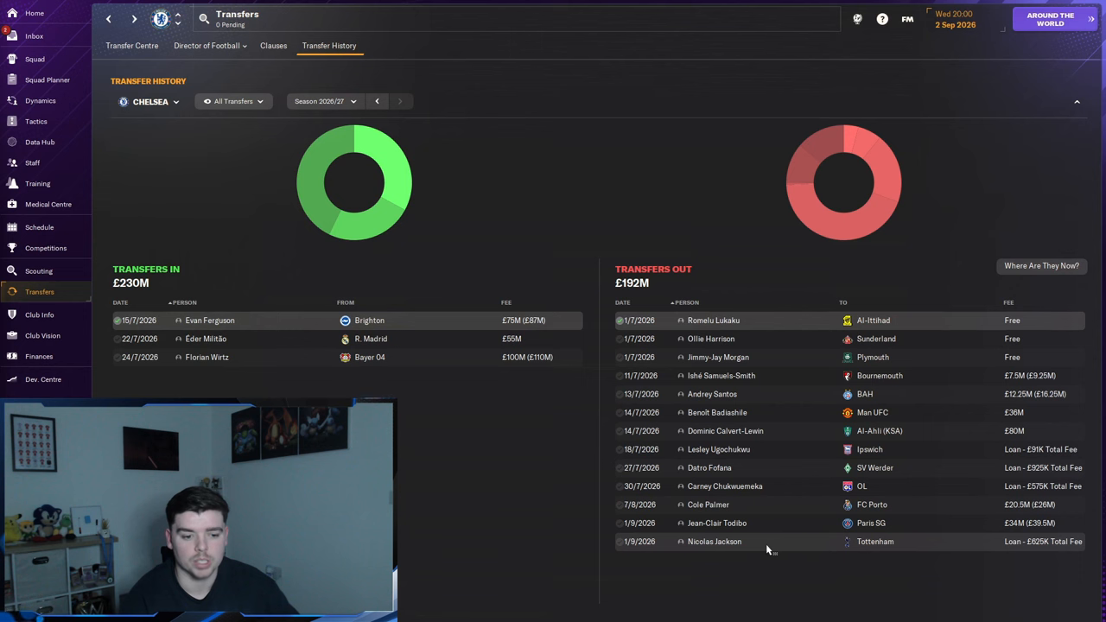
pyautogui.moveTo(767, 544)
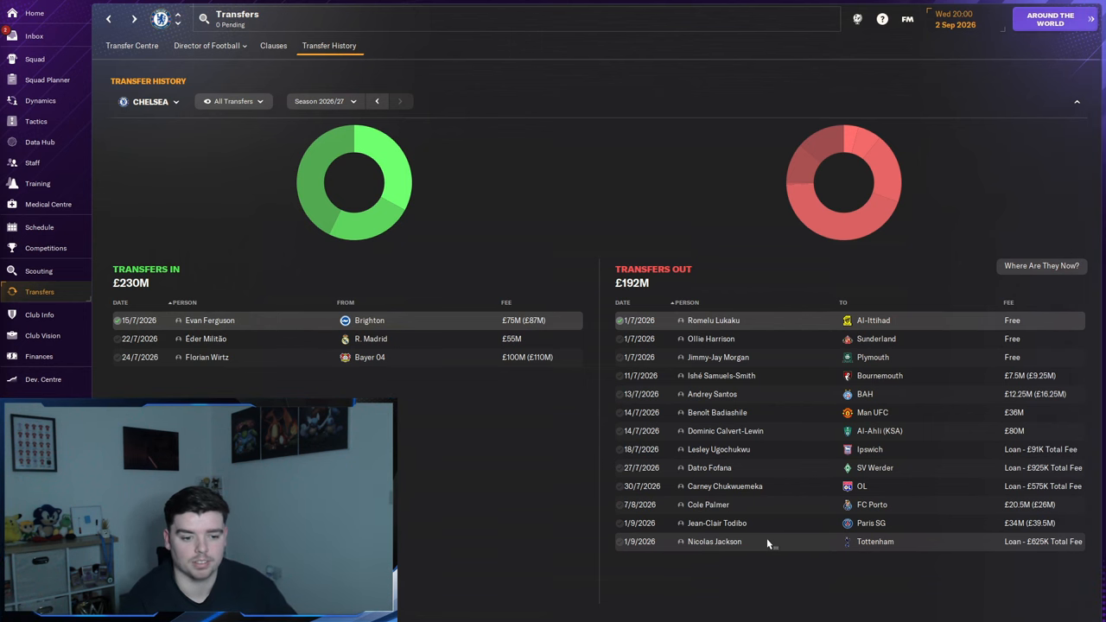
# Step: Switch from Chelsea's transfer history to the tactics screen via the sidebar
pyautogui.click(36, 121)
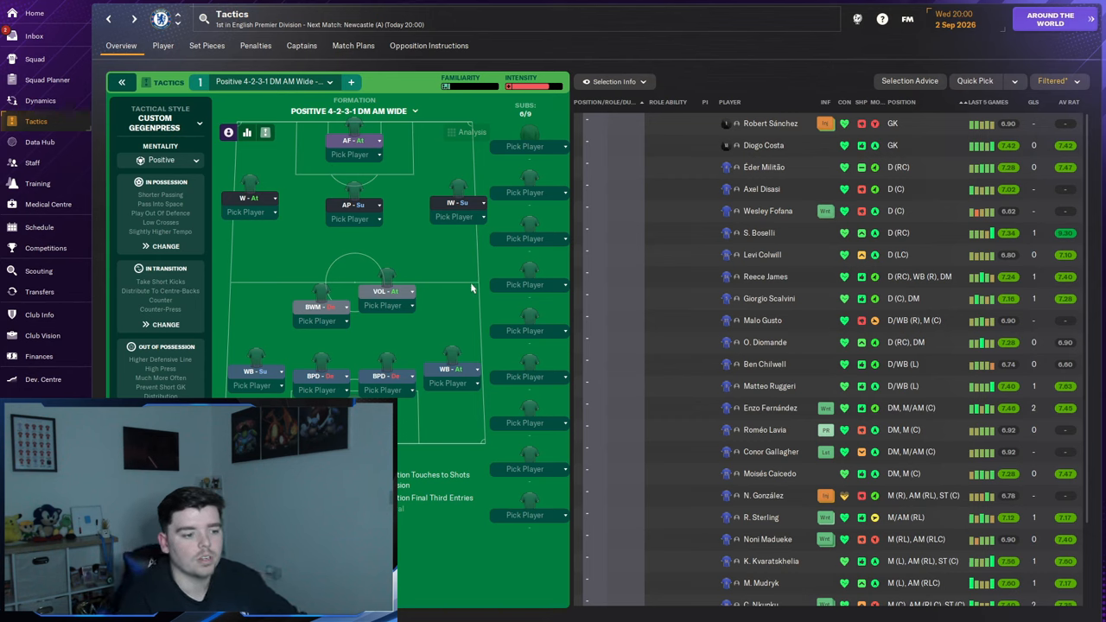
pyautogui.moveTo(384, 394)
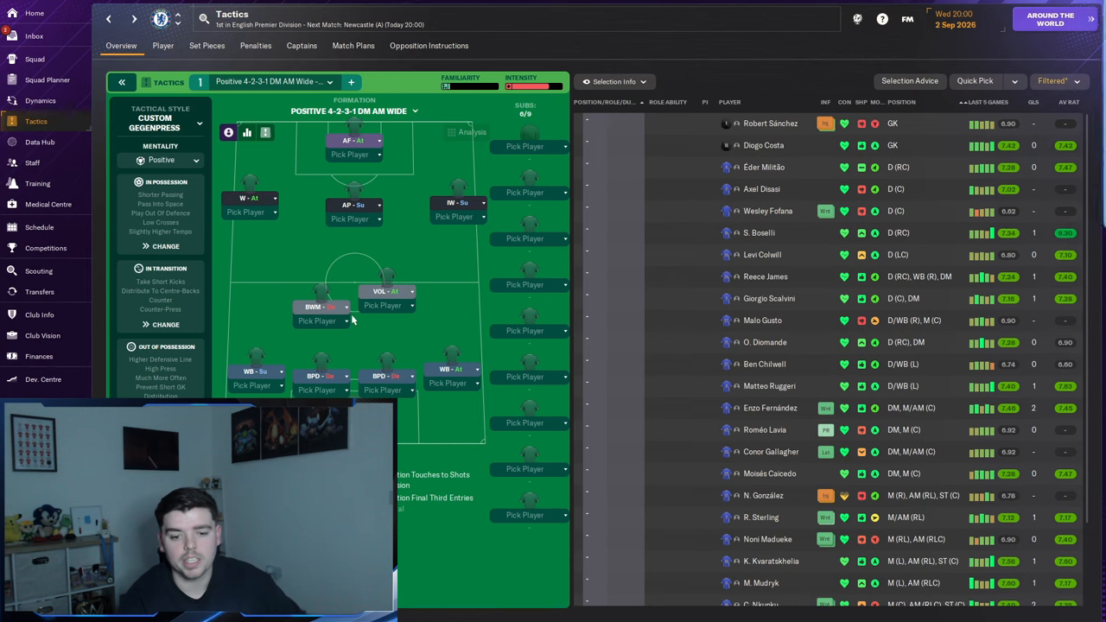
pyautogui.moveTo(388, 292)
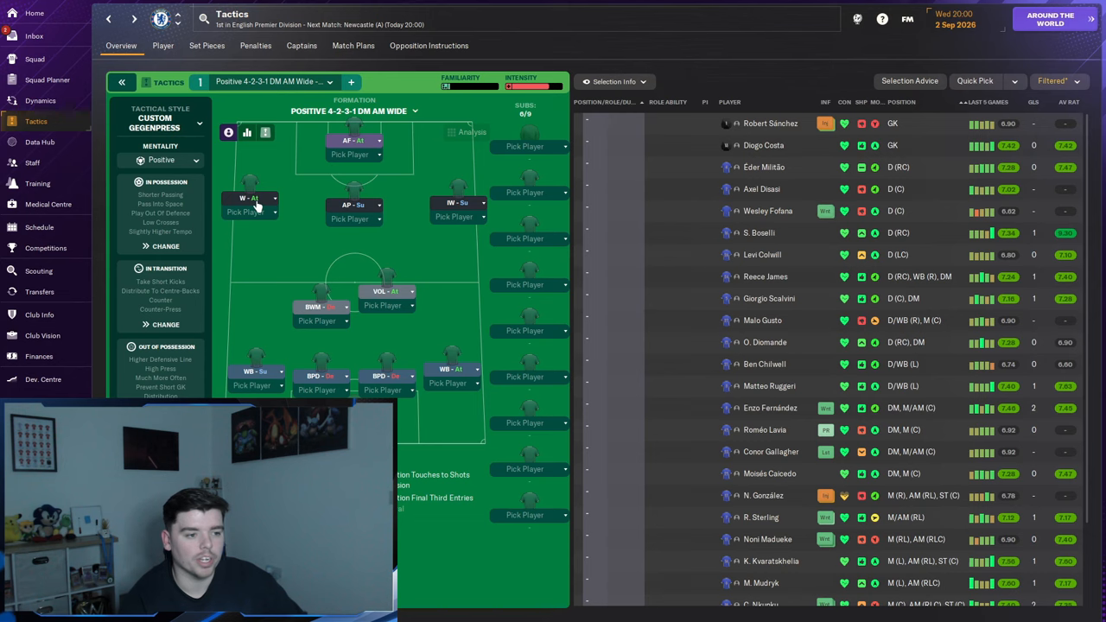
pyautogui.moveTo(285, 216)
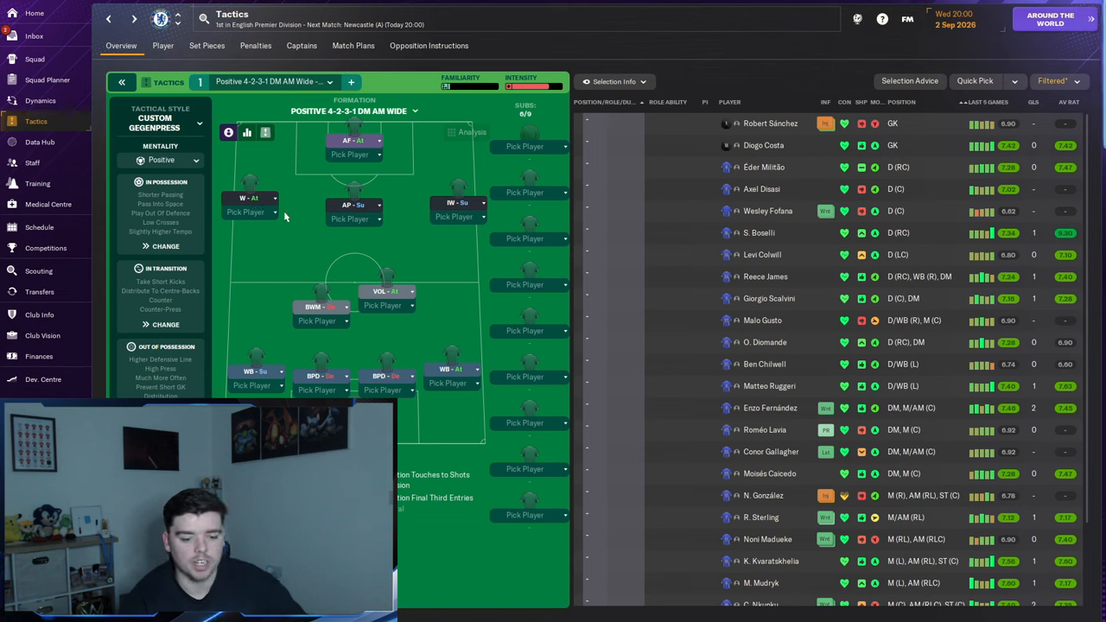
pyautogui.moveTo(325, 135)
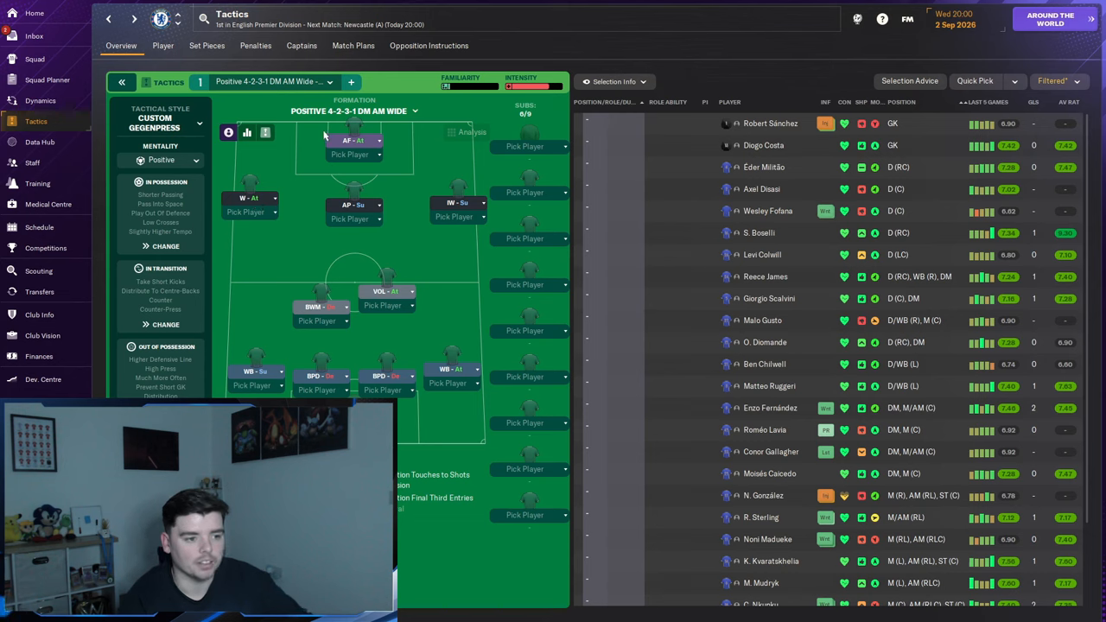
pyautogui.moveTo(329, 173)
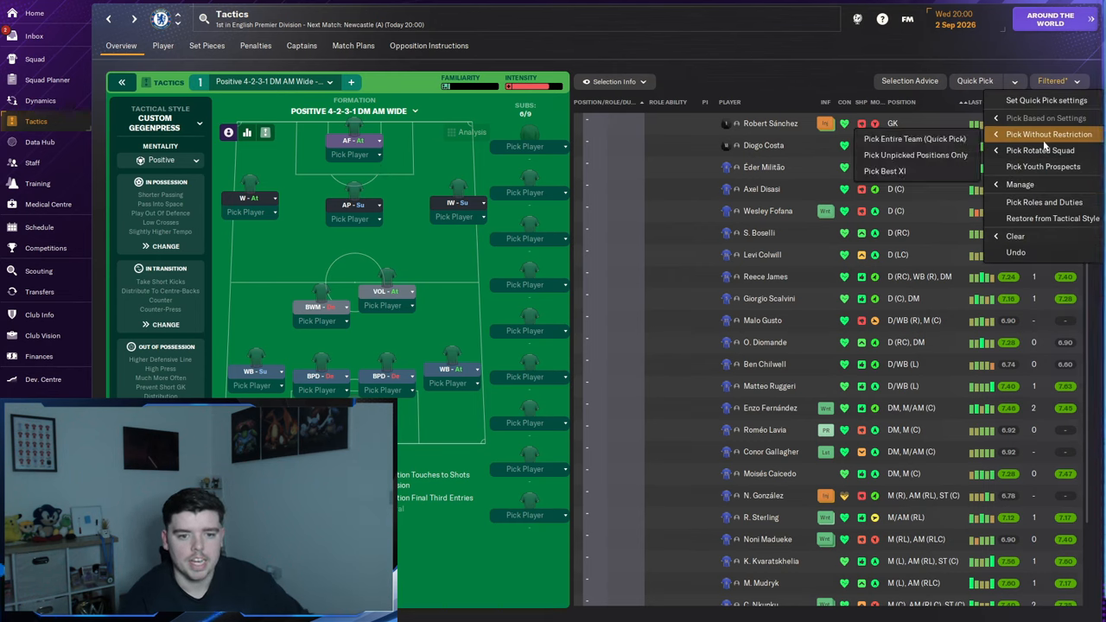
pyautogui.moveTo(885, 171)
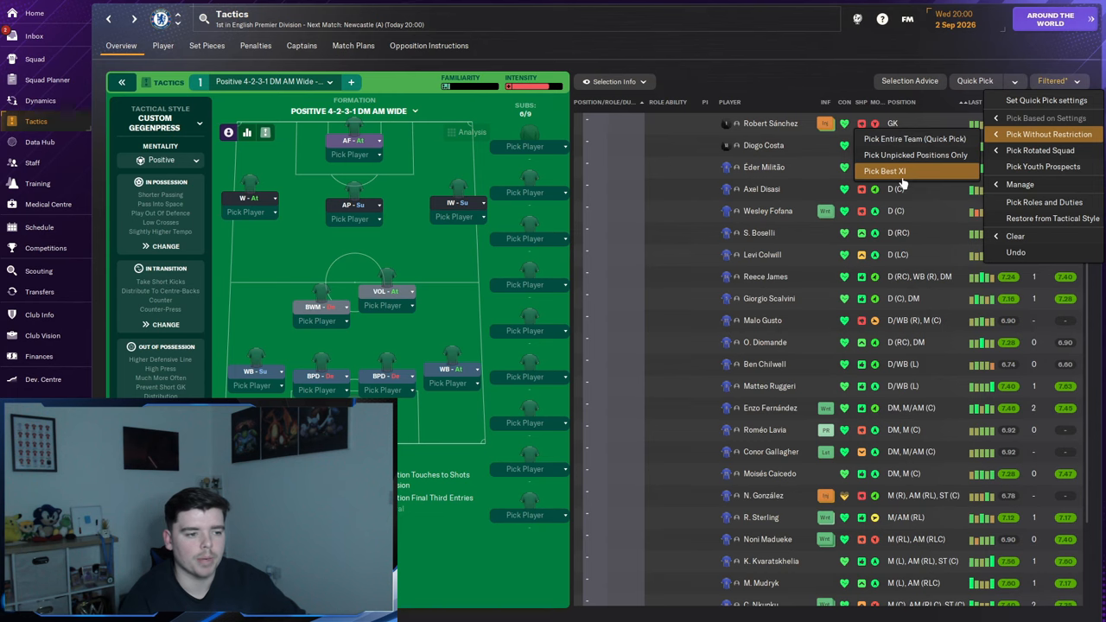
# Step: Quick-pick Chelsea's best XI into the Positive 4-2-3-1 DM AM Wide formation
pyautogui.click(884, 171)
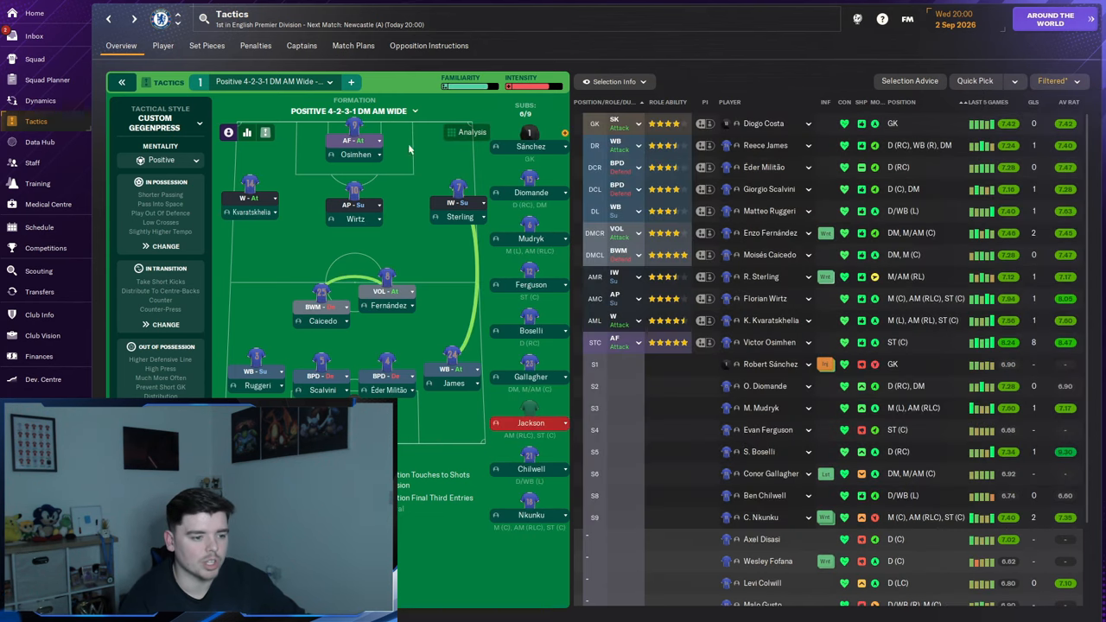
pyautogui.moveTo(425, 256)
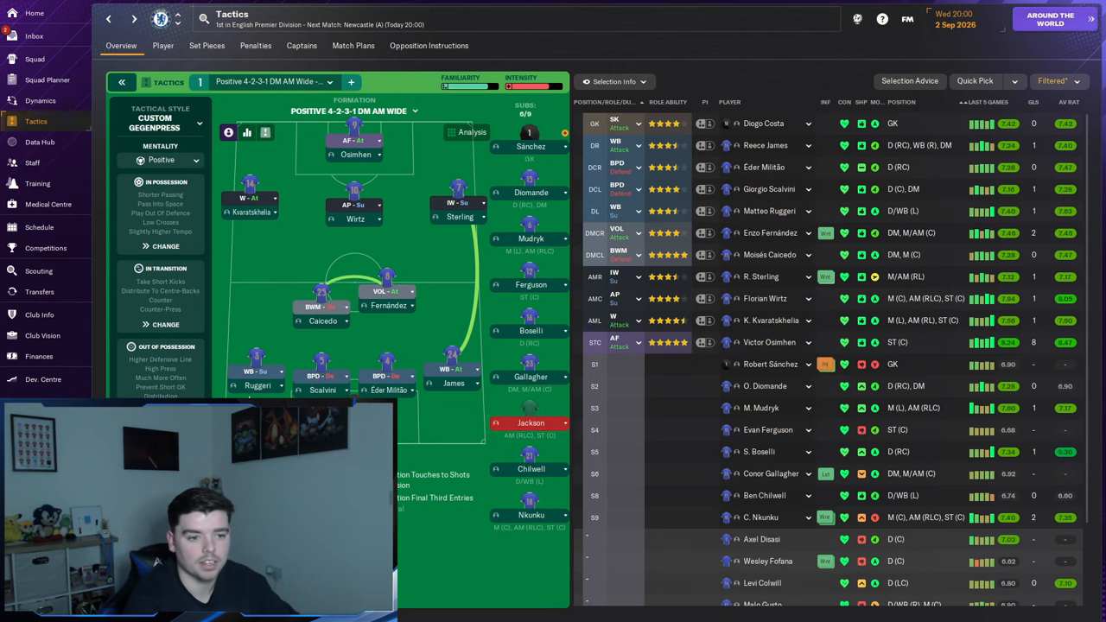
# Step: Show Chelsea's season fixtures list from the sidebar Schedule entry
pyautogui.click(38, 228)
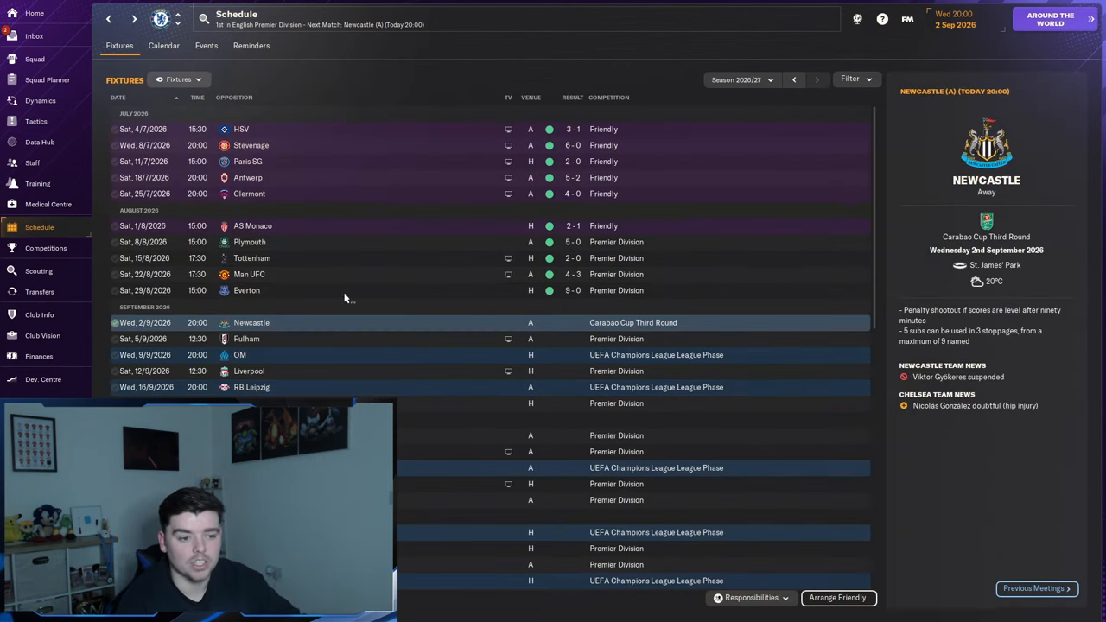
pyautogui.moveTo(259, 194)
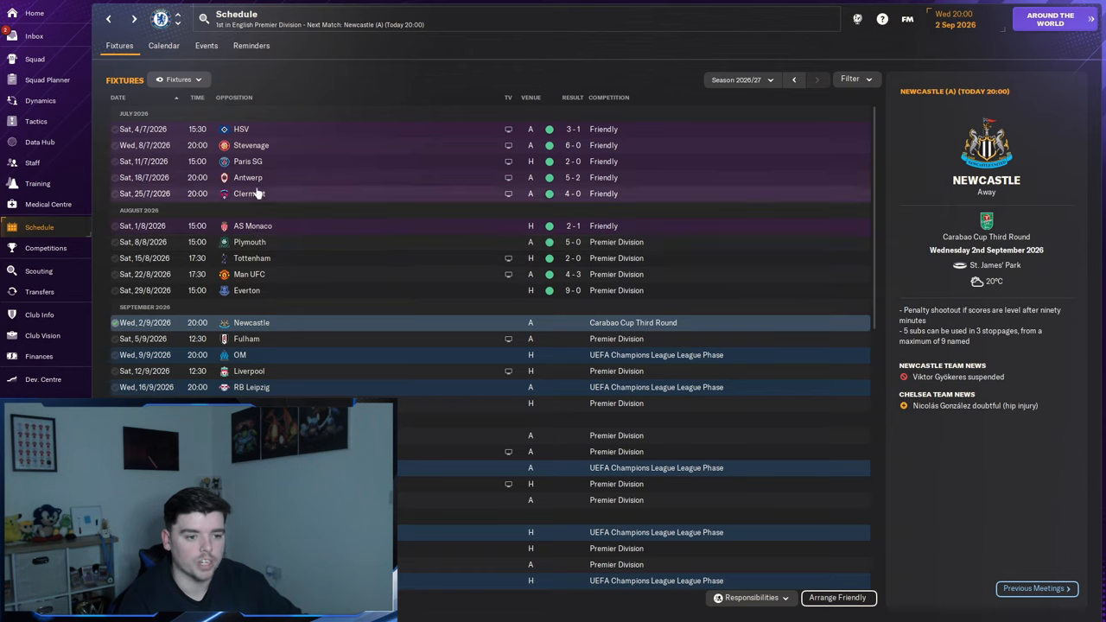
pyautogui.moveTo(618, 218)
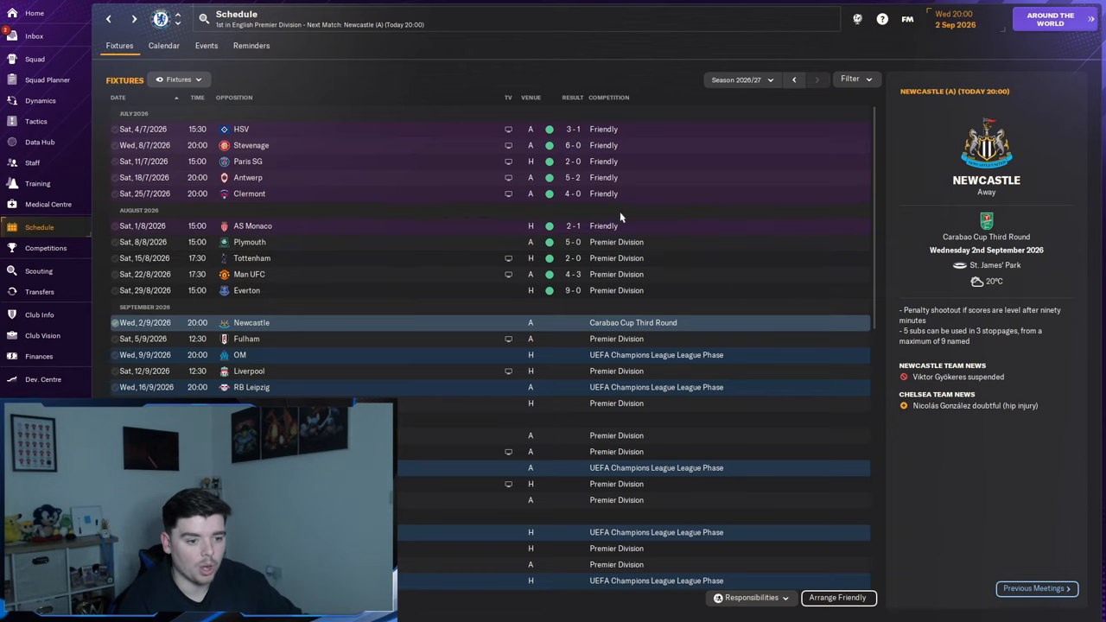
pyautogui.moveTo(435, 270)
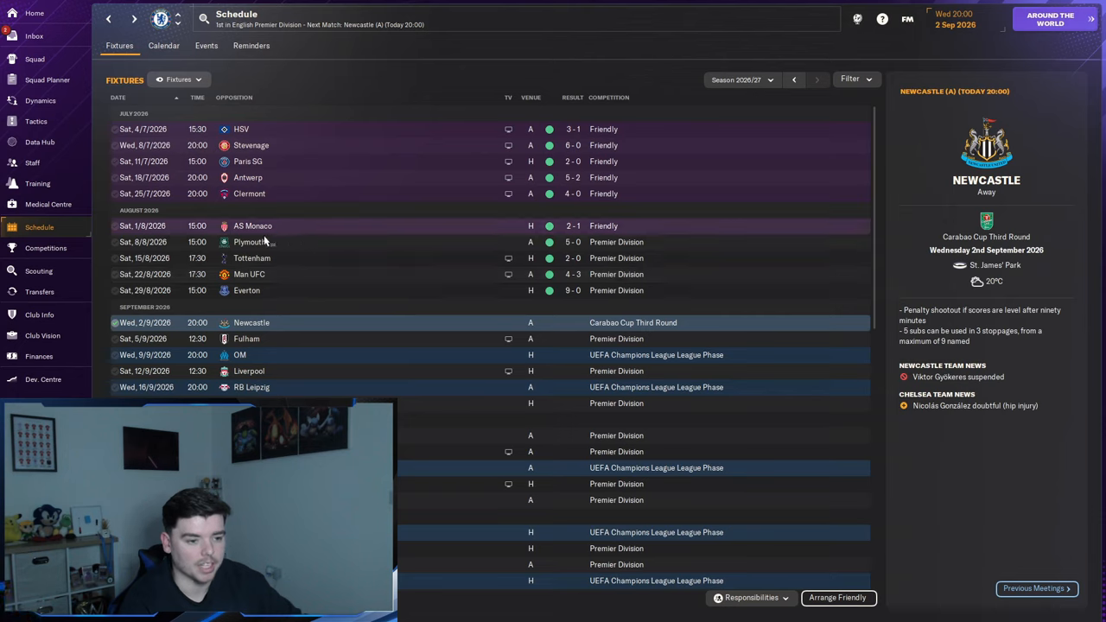
pyautogui.moveTo(339, 266)
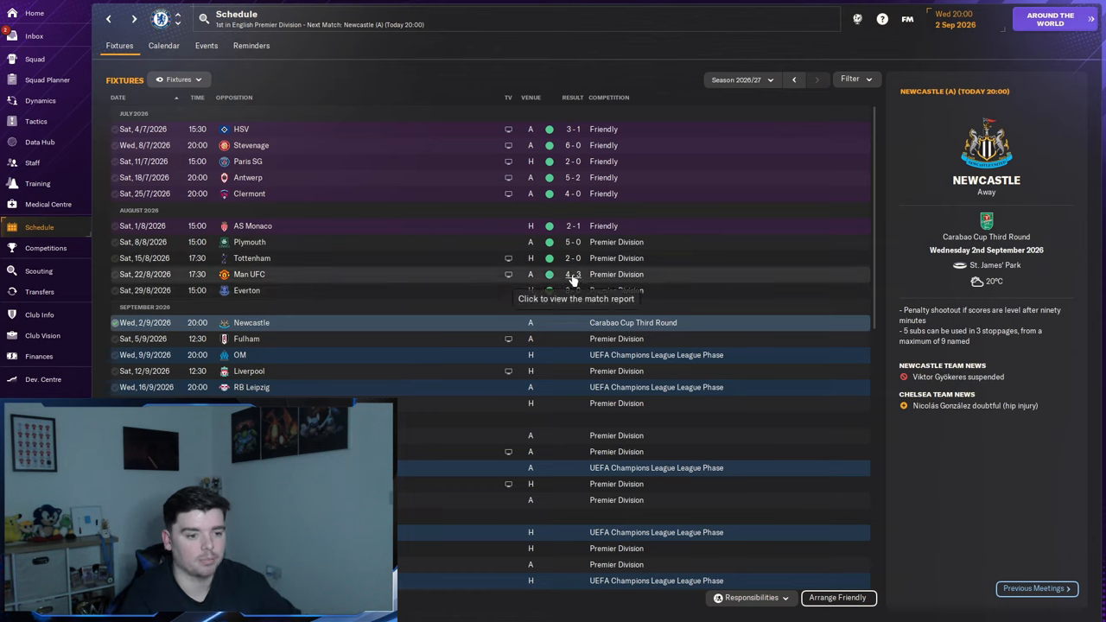
pyautogui.moveTo(356, 280)
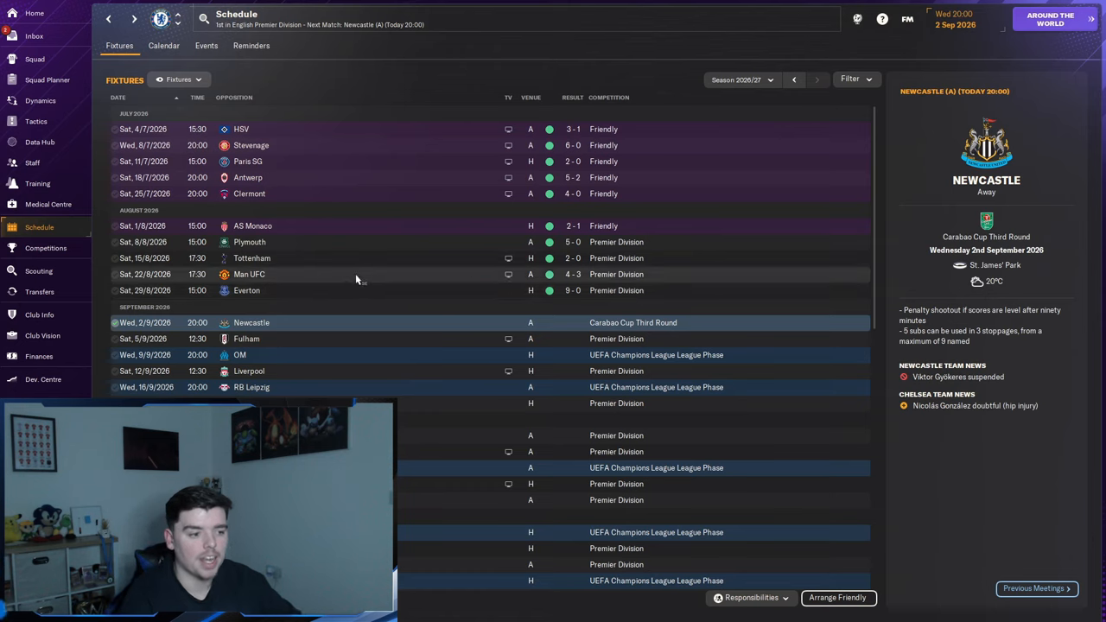
pyautogui.moveTo(329, 294)
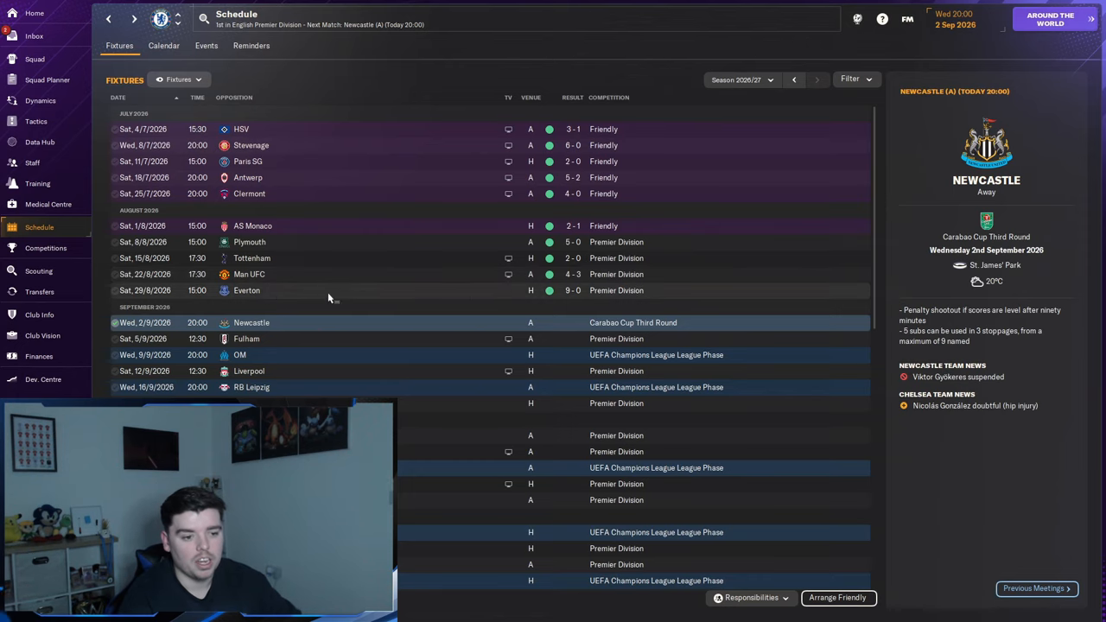
# Step: View the match report of the 29/8/2026 9-0 home win over Everton
pyautogui.click(574, 290)
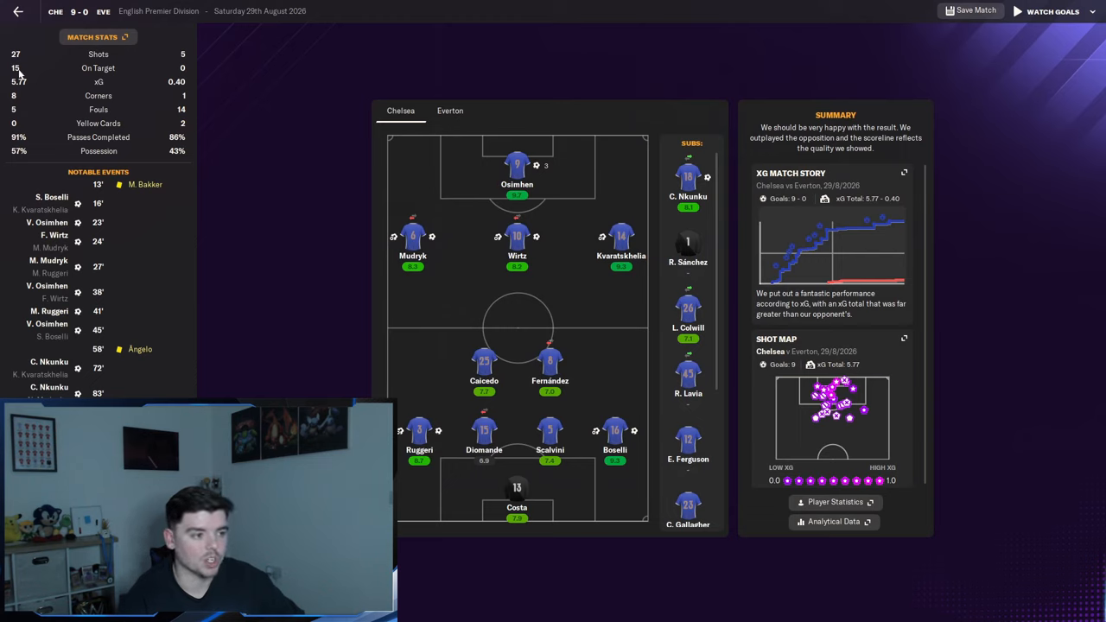
pyautogui.moveTo(153, 86)
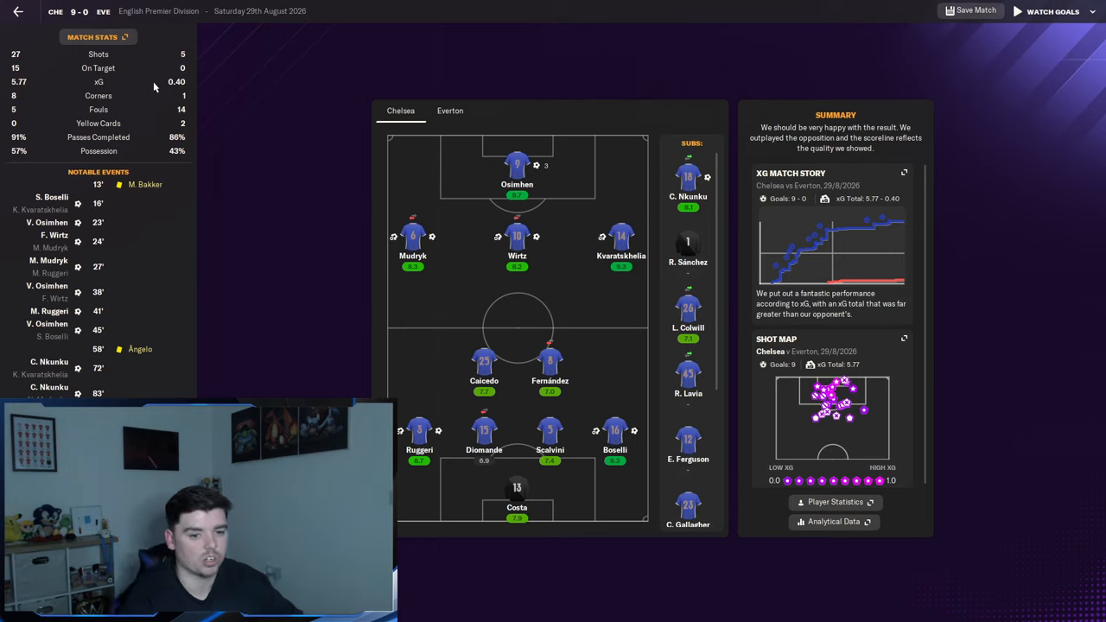
pyautogui.moveTo(190, 72)
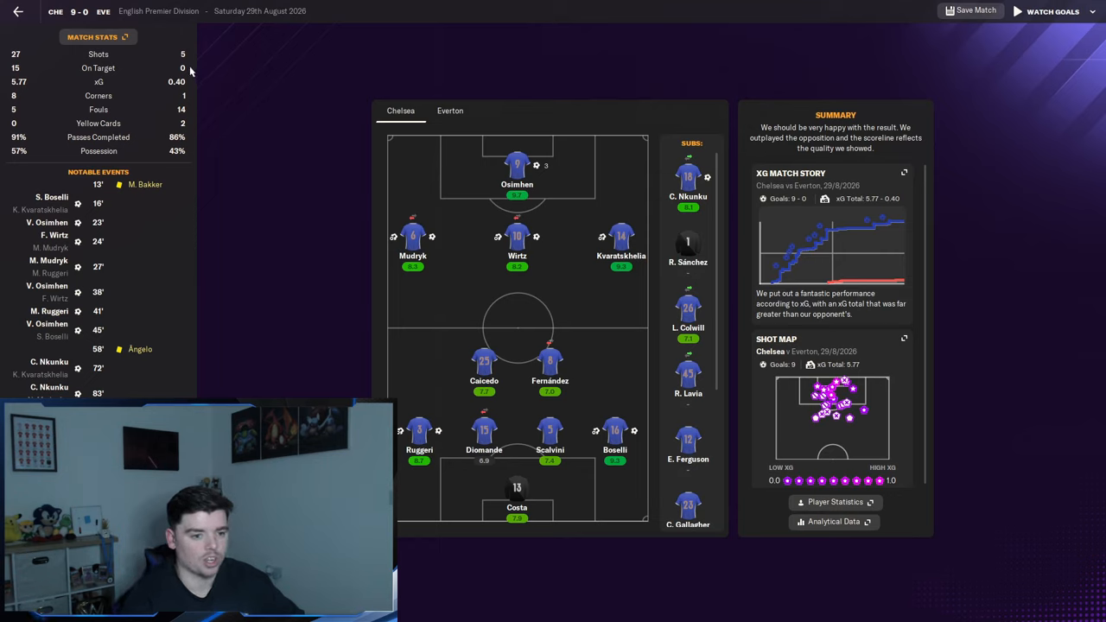
pyautogui.moveTo(517, 211)
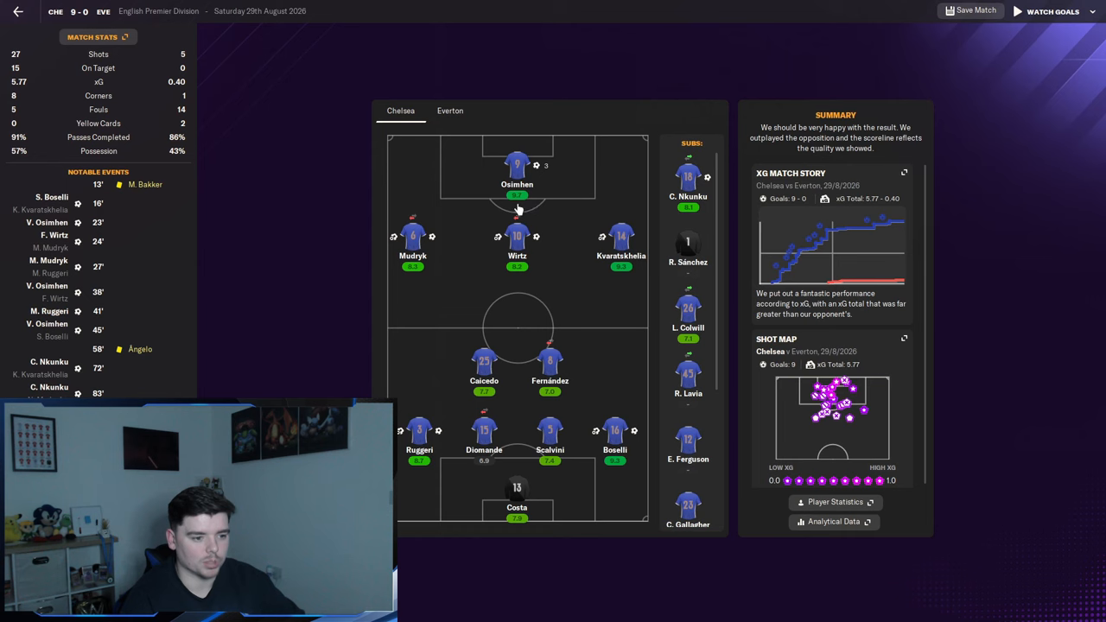
# Step: Leave the Everton match report for Chelsea's manager home overview
pyautogui.click(18, 11)
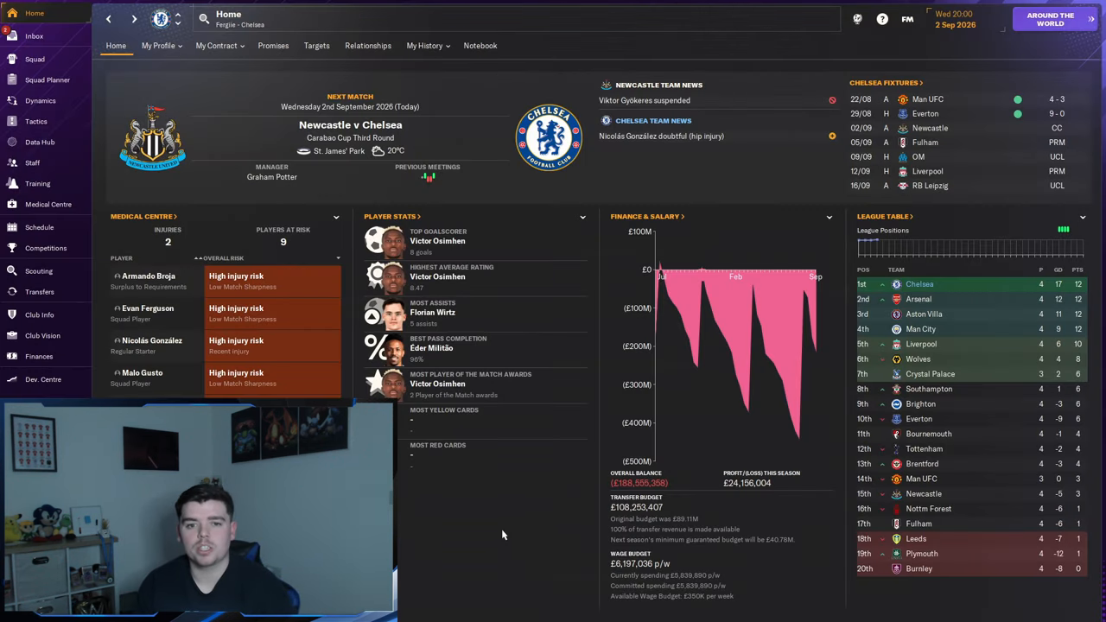